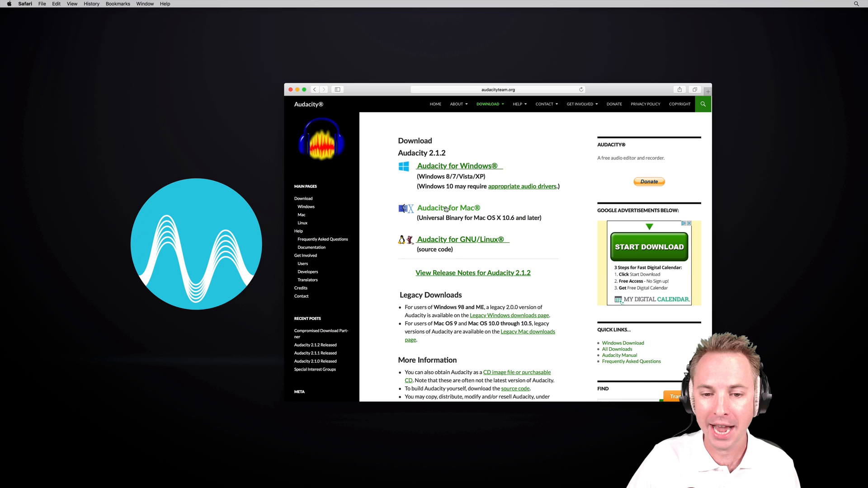
Step: Start downloading the Audacity 2.1.2 .dmg from the Mac downloads page of audacityteam.org
left_click(449, 208)
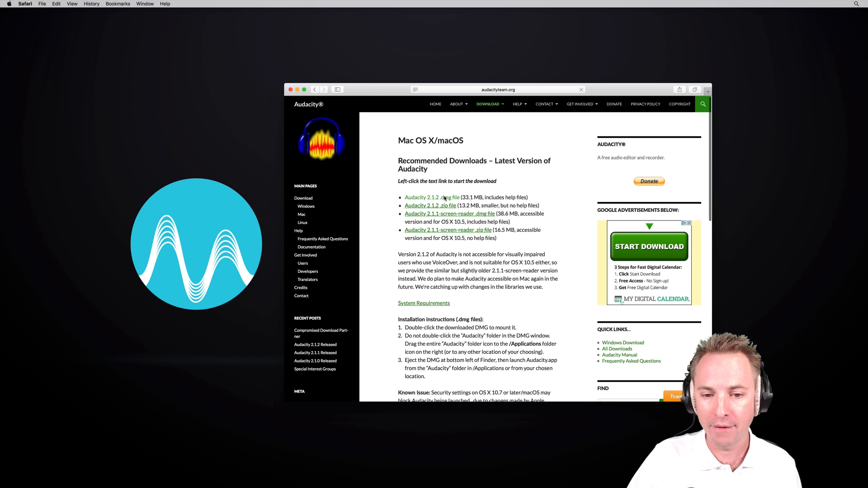
left_click(432, 197)
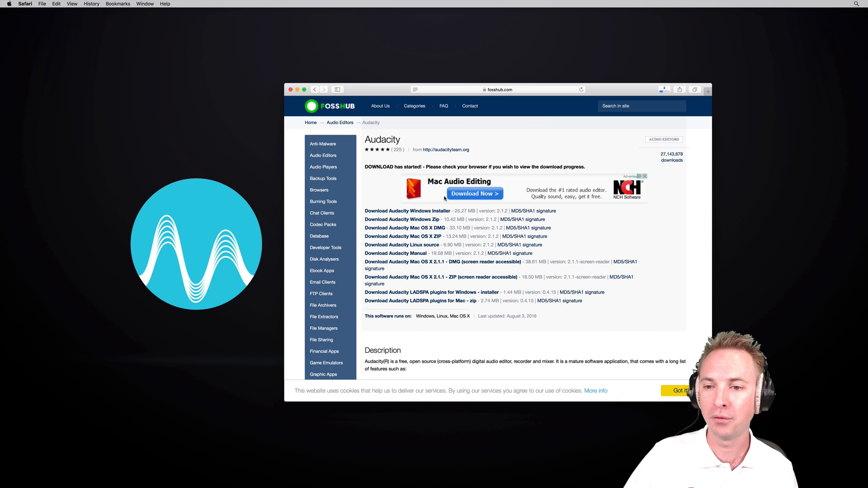
Step: Launch Audacity.app from the mounted disk image, approve the warning, and zoom its empty project window full-screen
left_click(664, 90)
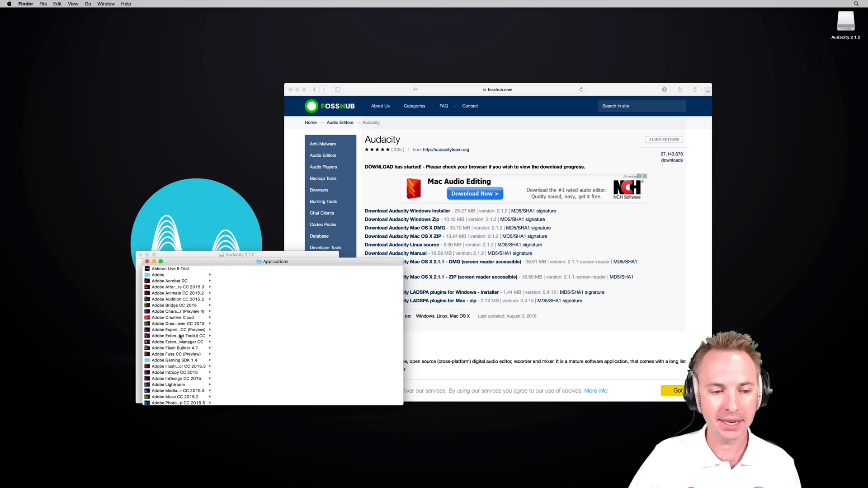
left_click(159, 378)
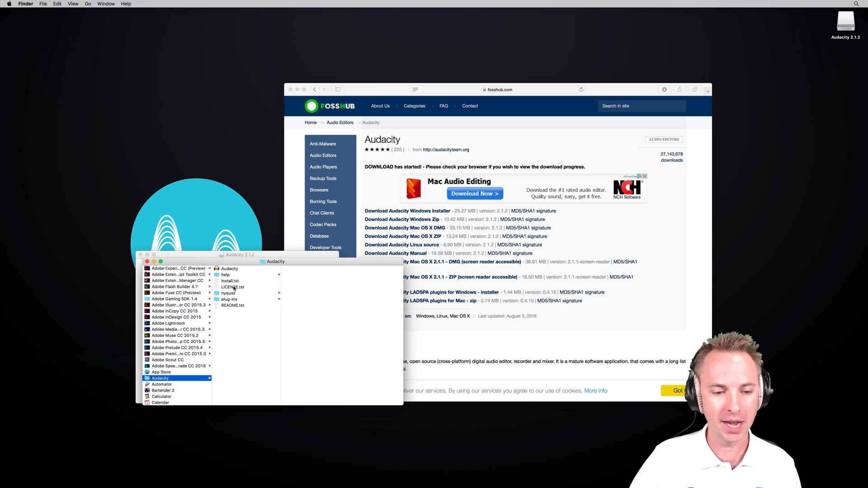
double_click(228, 269)
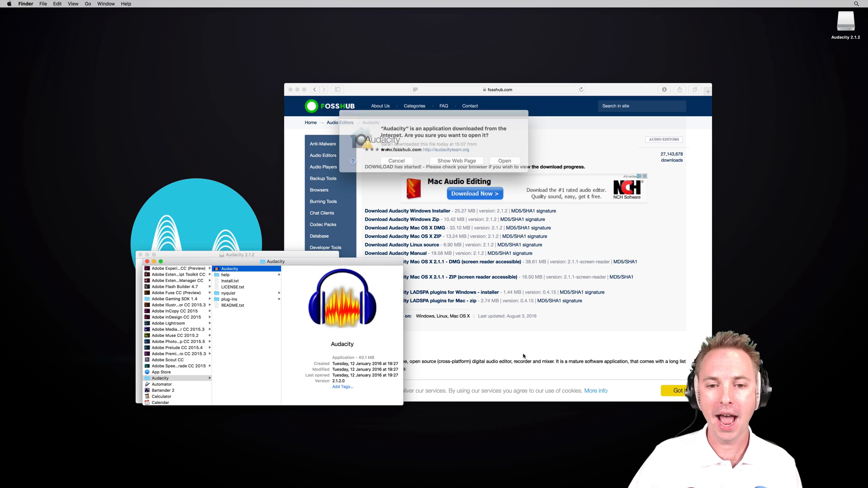
left_click(503, 161)
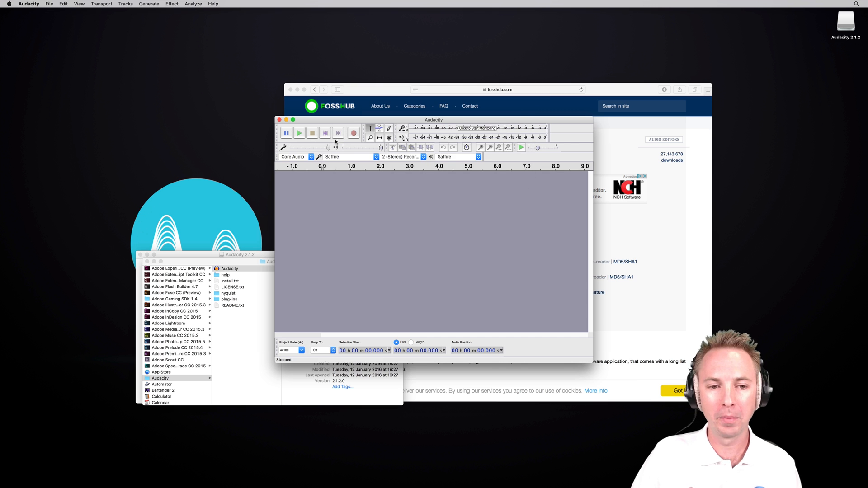
left_click(294, 119)
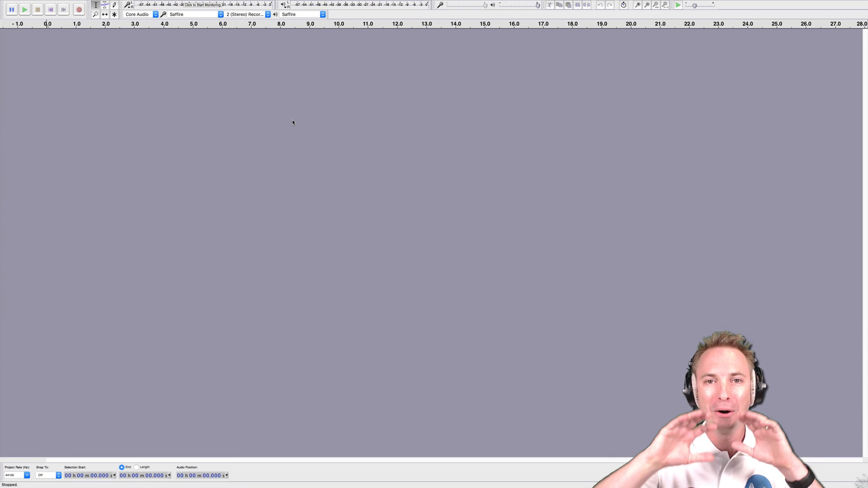